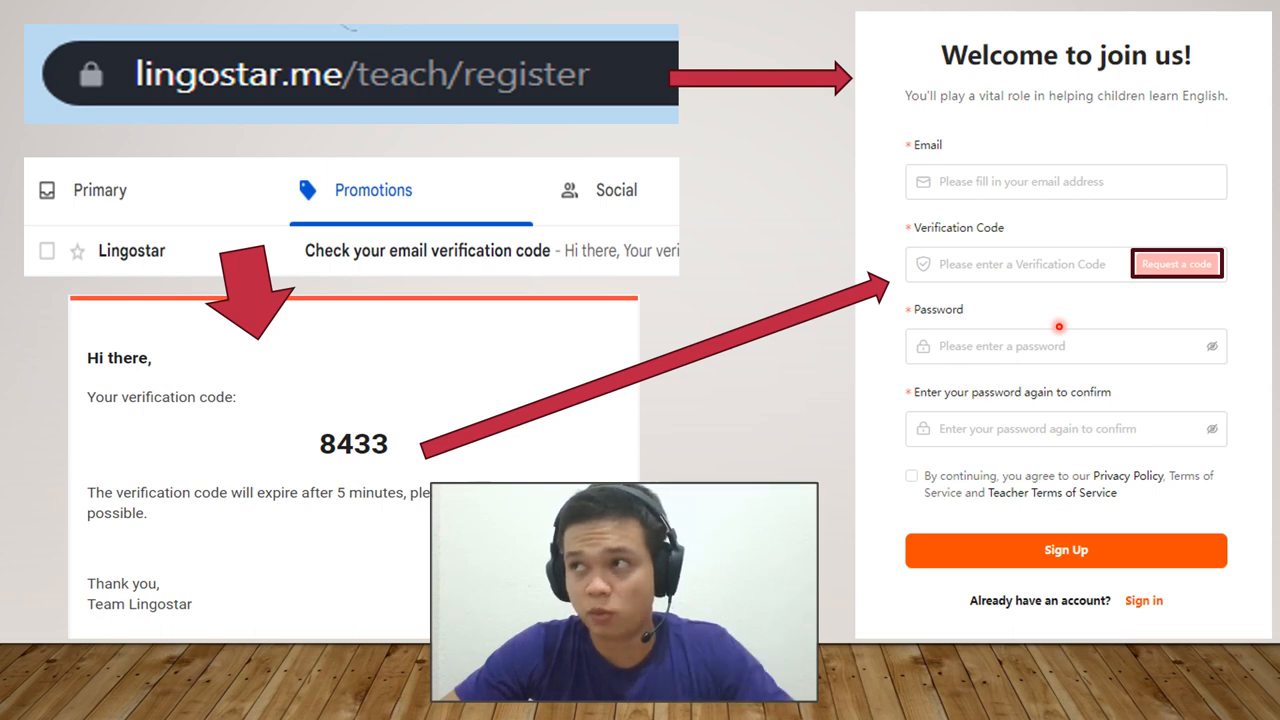
Step: Advance the slideshow to the Basic Information slide with the blank teacher application form
left_click(912, 476)
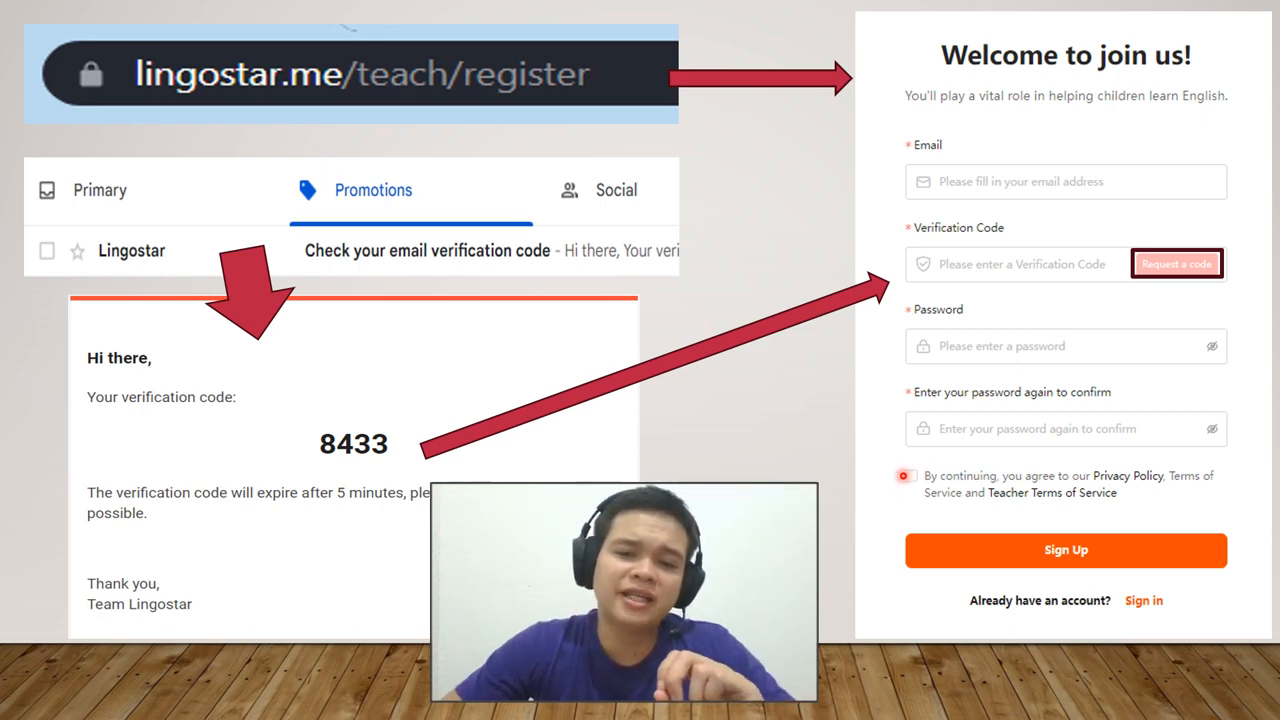
left_click(906, 476)
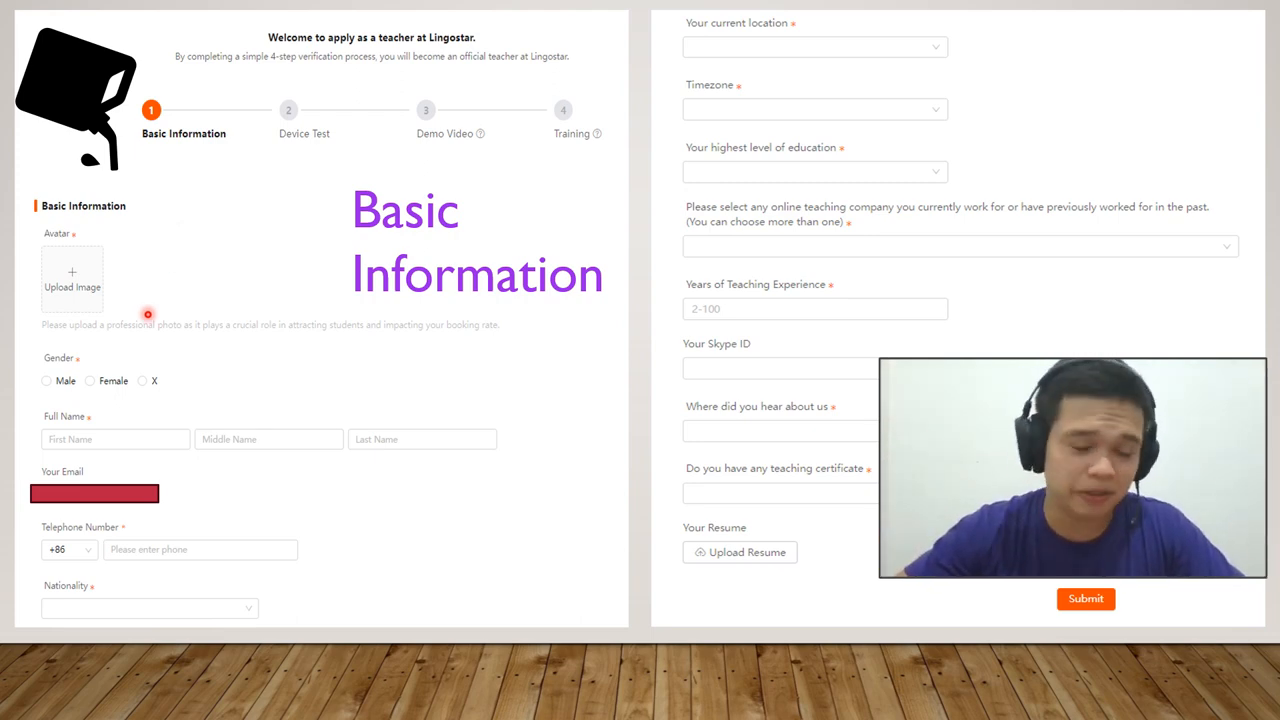
left_click(46, 380)
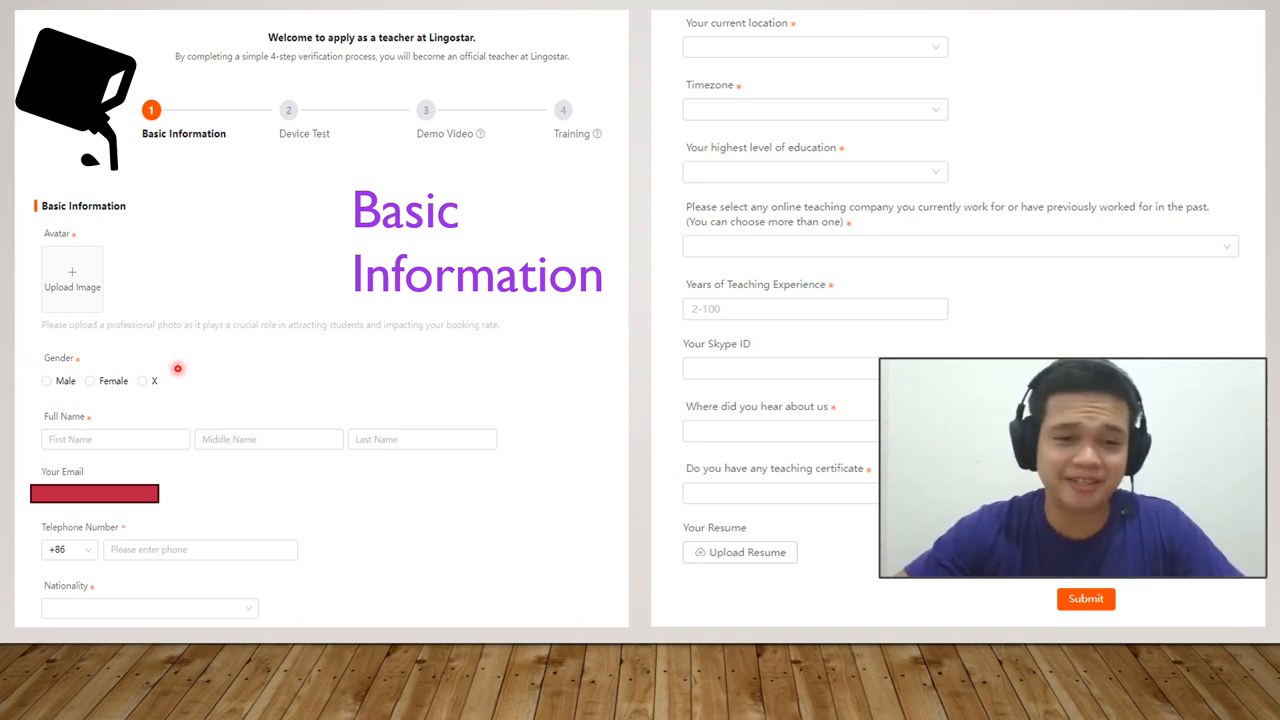
mouse_move(160, 390)
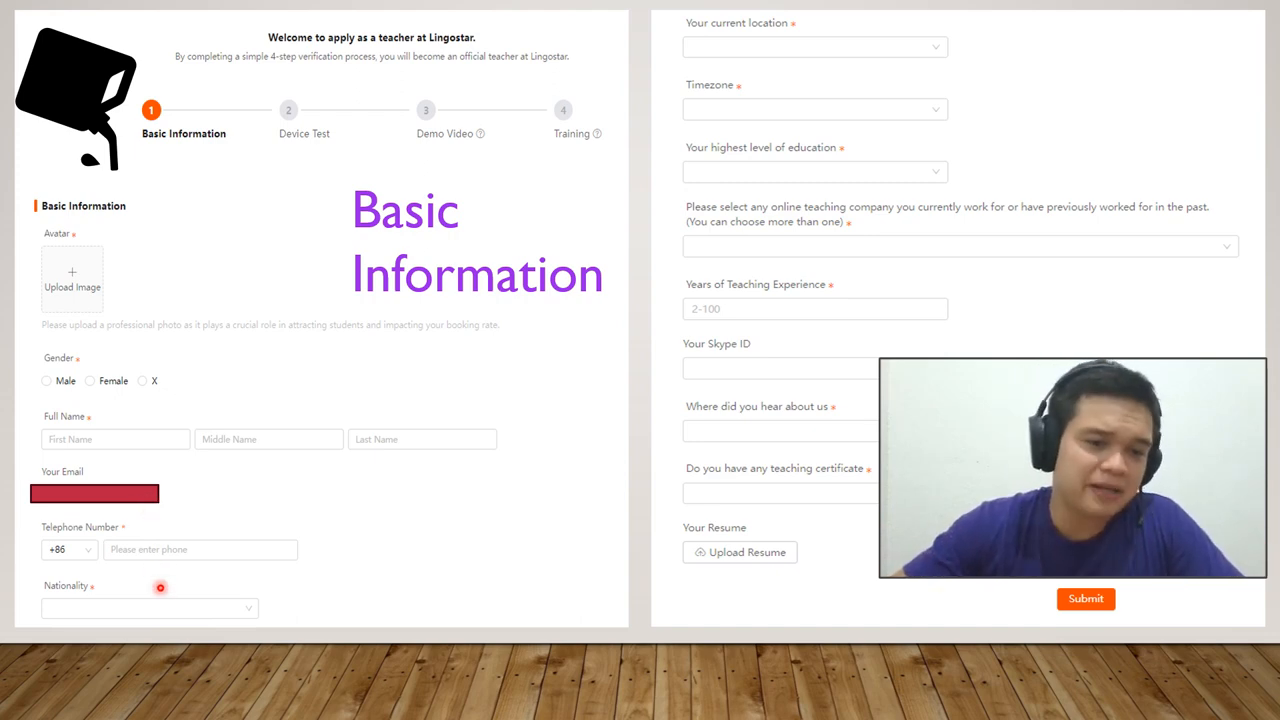
mouse_move(288, 576)
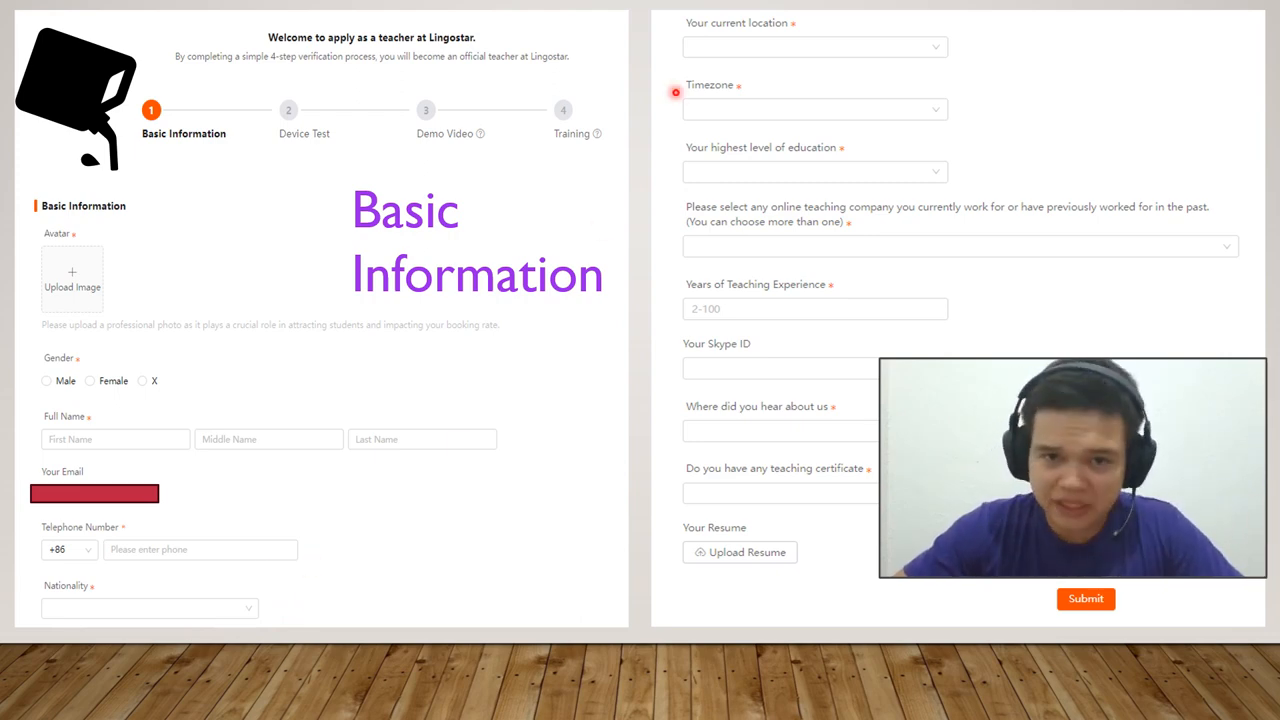
mouse_move(672, 122)
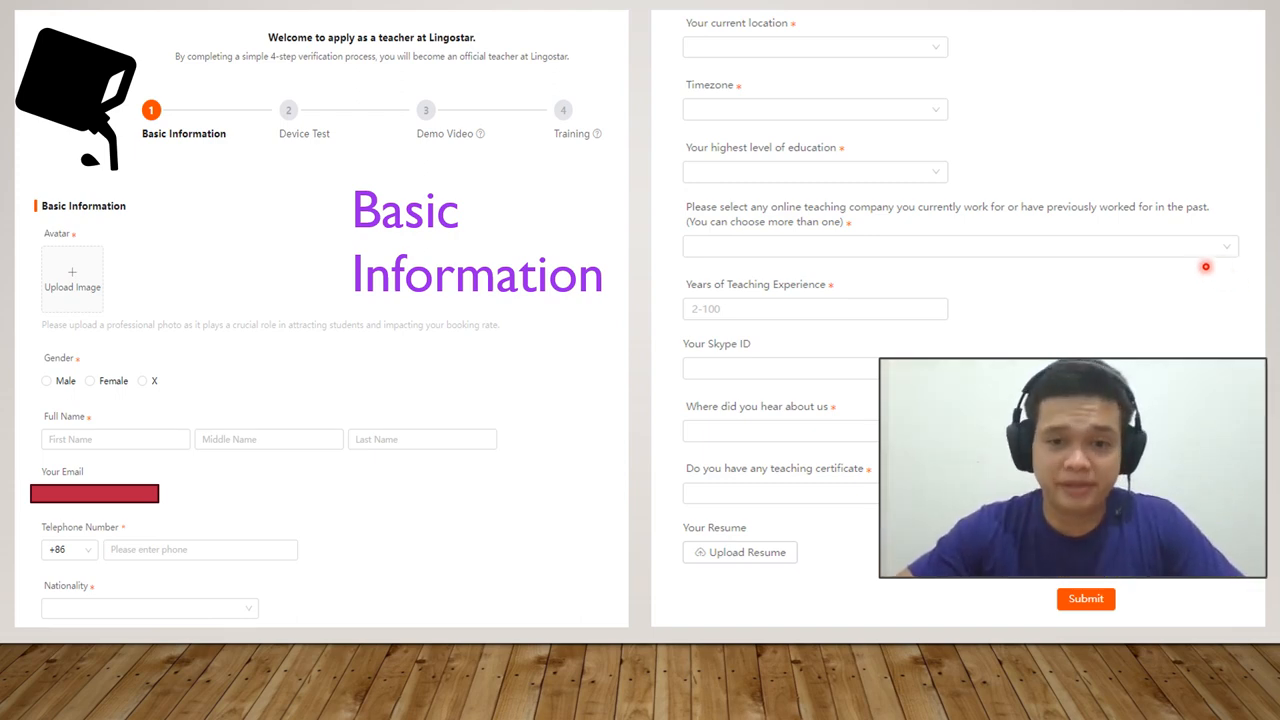
mouse_move(692, 348)
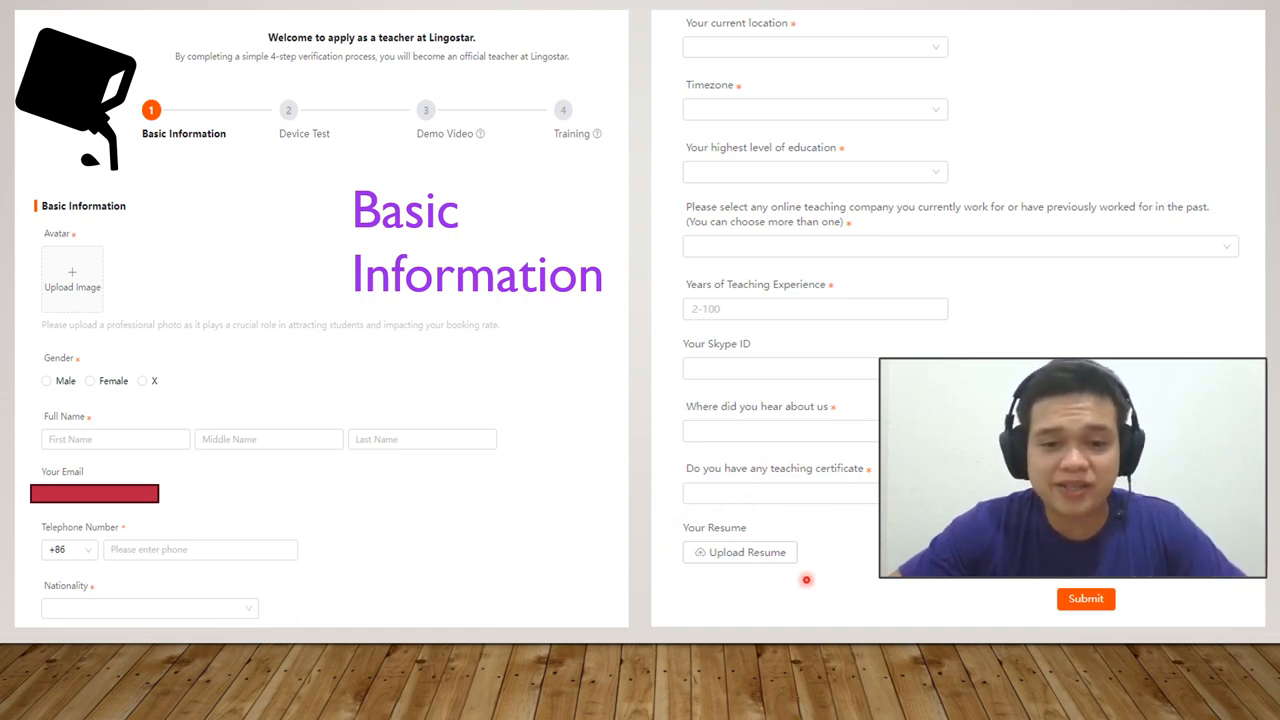
mouse_move(688, 584)
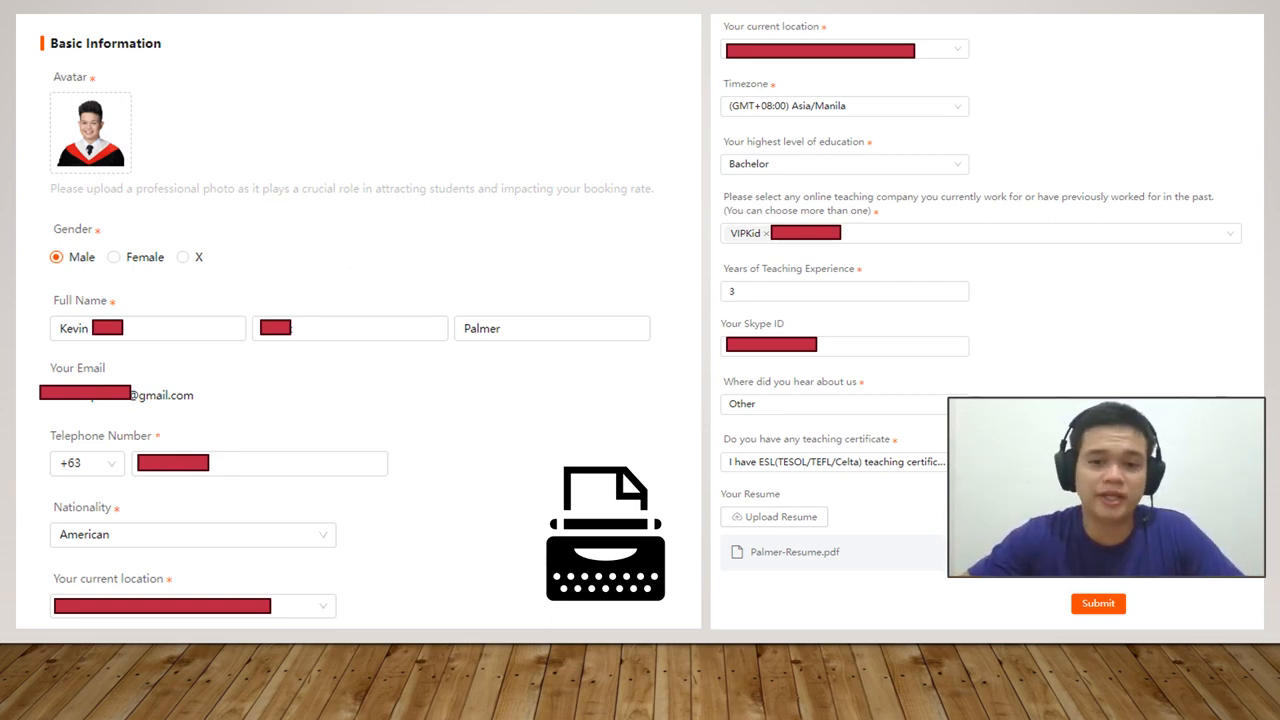
Step: Advance to the slide showing the fully completed basic information form example
left_click(1096, 604)
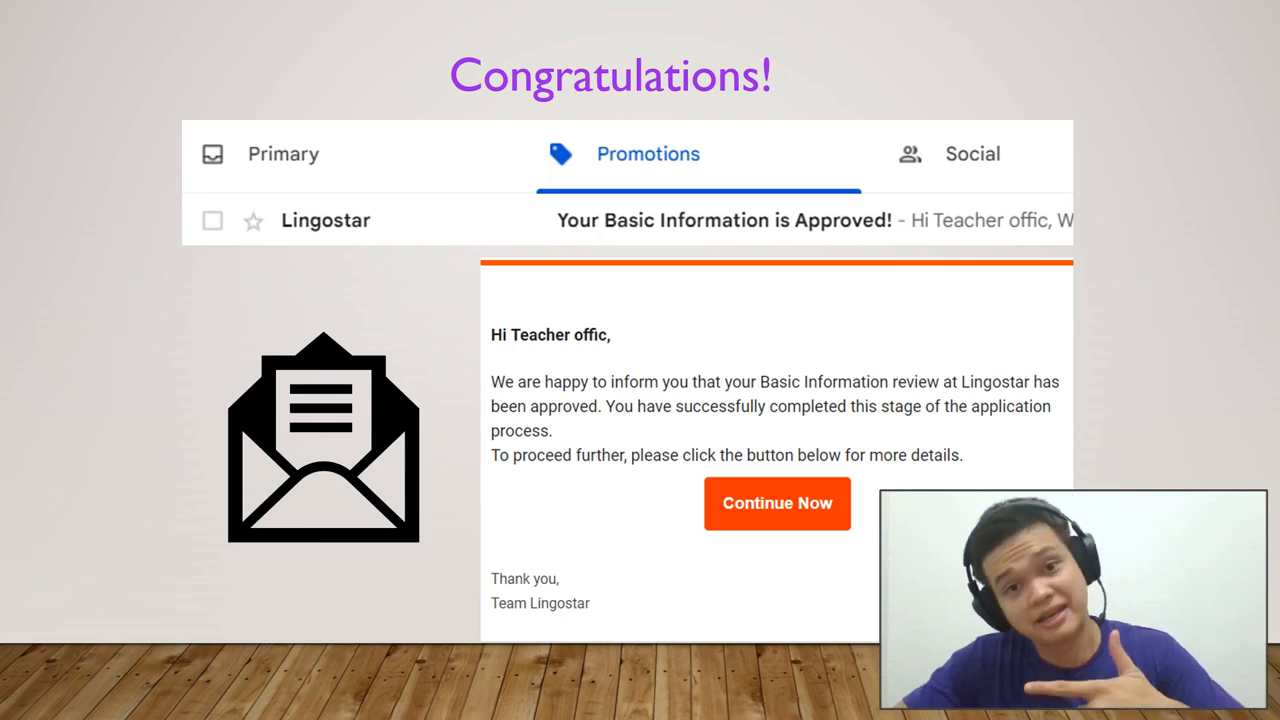
Step: Advance to the Device Testing slide with the device check page and pending results
left_click(776, 504)
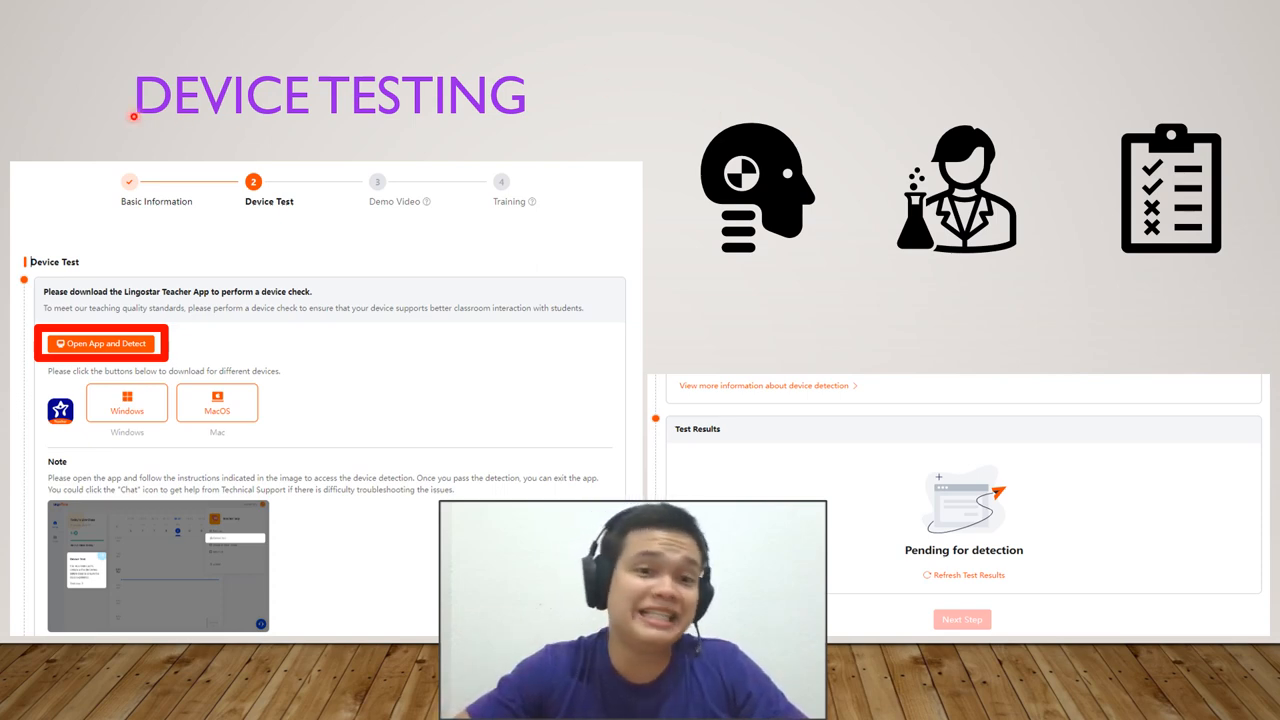
mouse_move(424, 226)
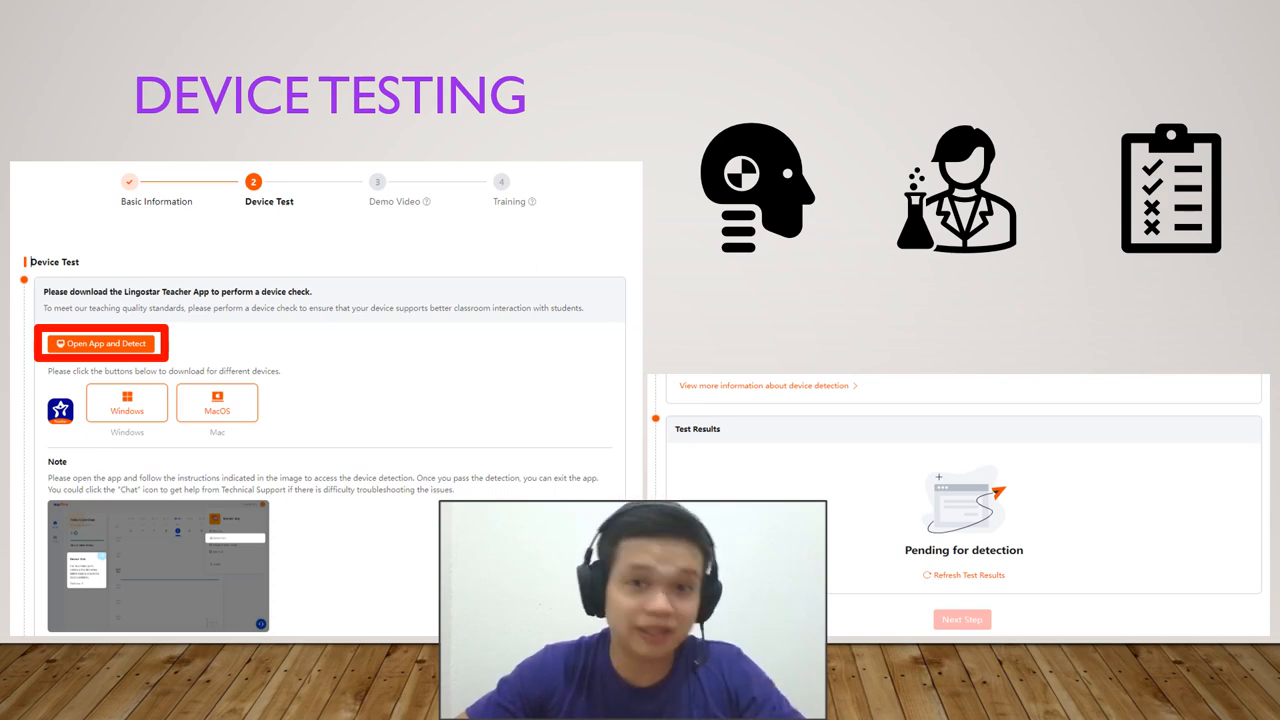
left_click(100, 344)
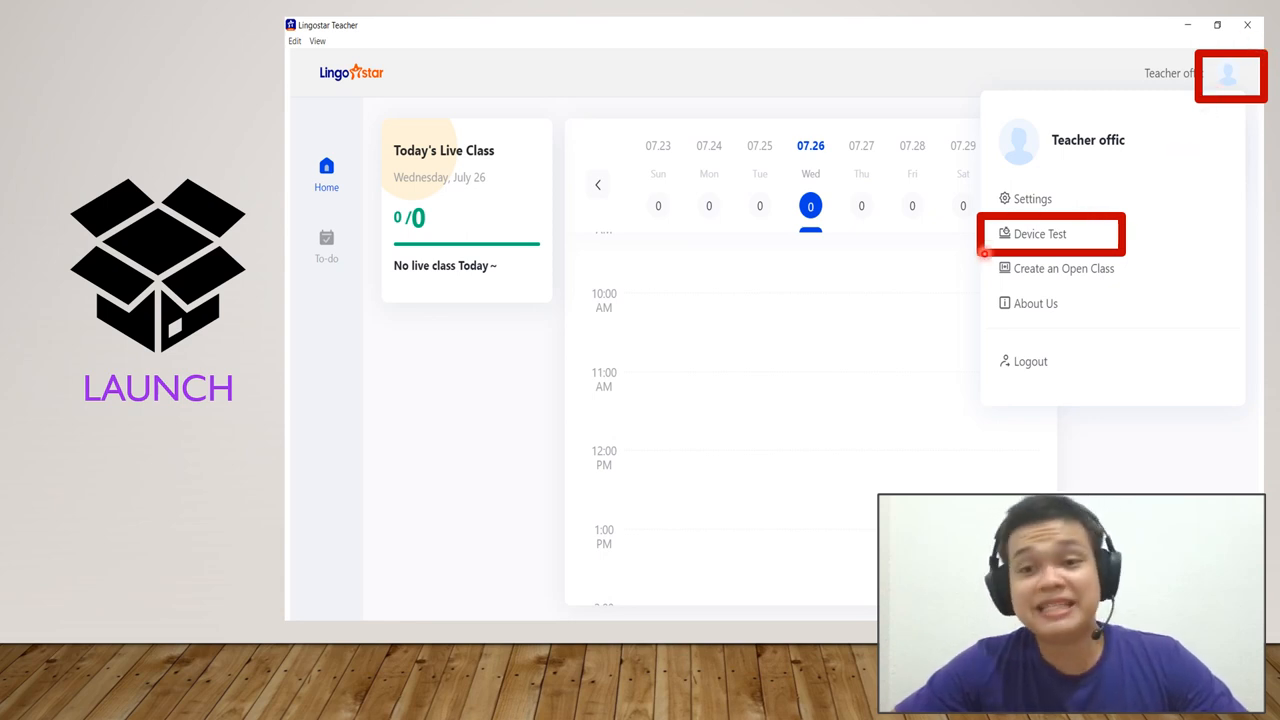
Step: Advance to the Launch slide showing the teacher app's profile menu with Device Test outlined
left_click(1040, 232)
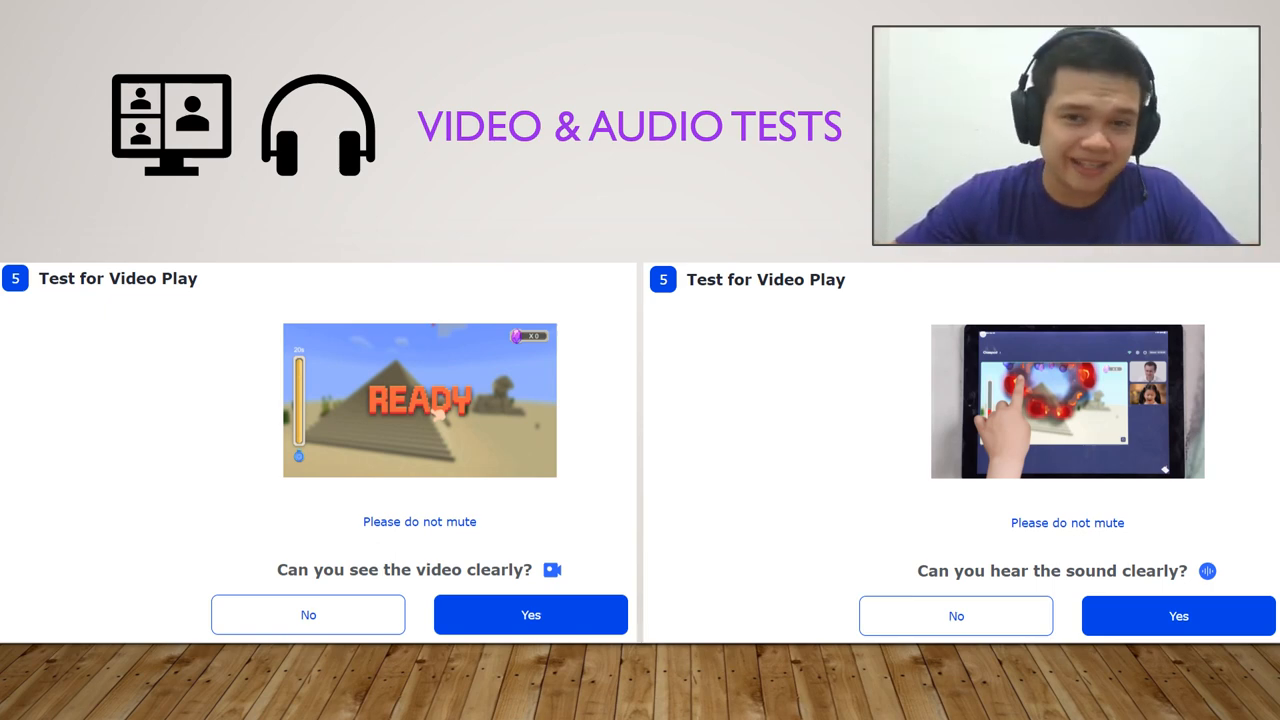
Step: Advance to the Video & Audio Tests slide asking whether video and sound play clearly
left_click(1178, 616)
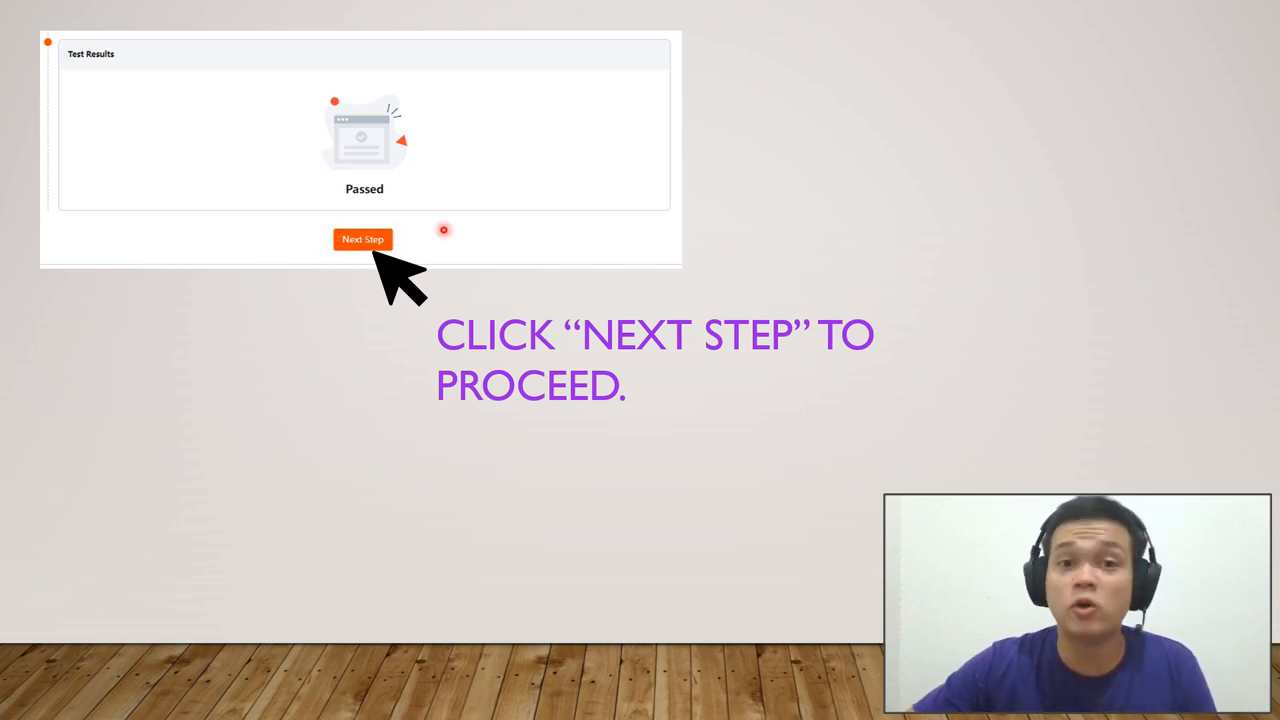
Step: Advance past the passed-test slide to the Demo Video upload slide
left_click(362, 240)
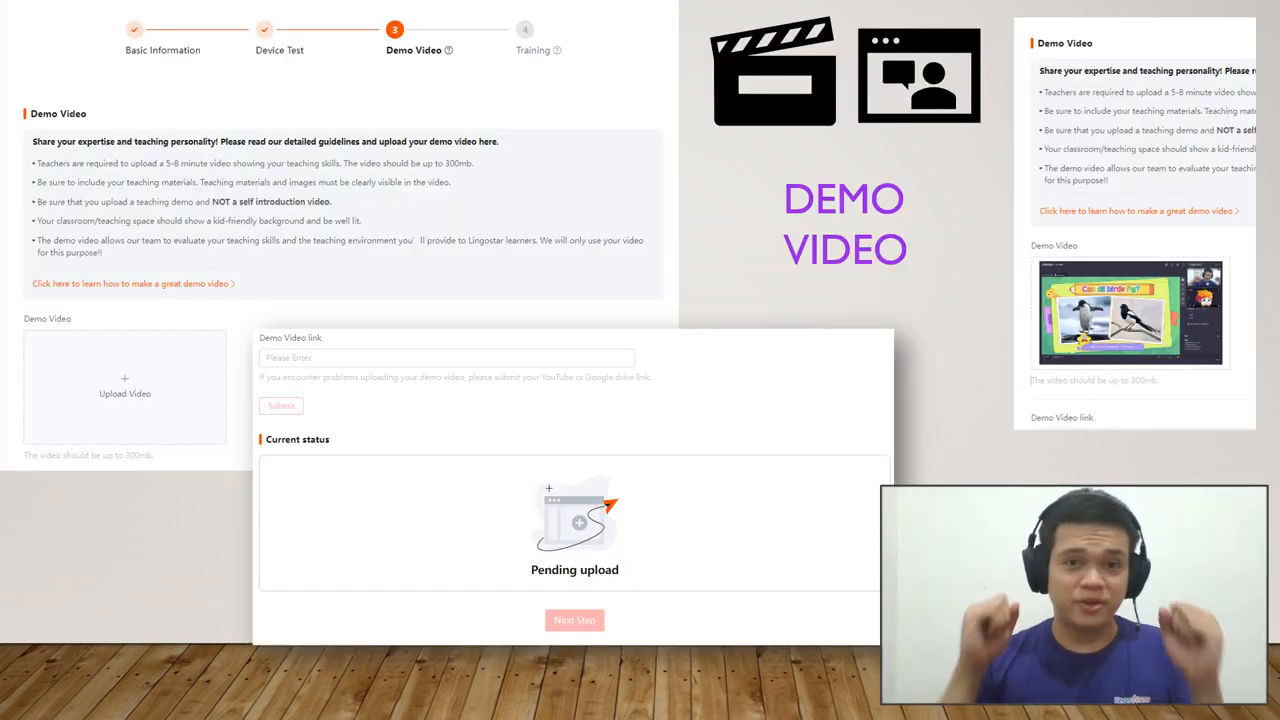